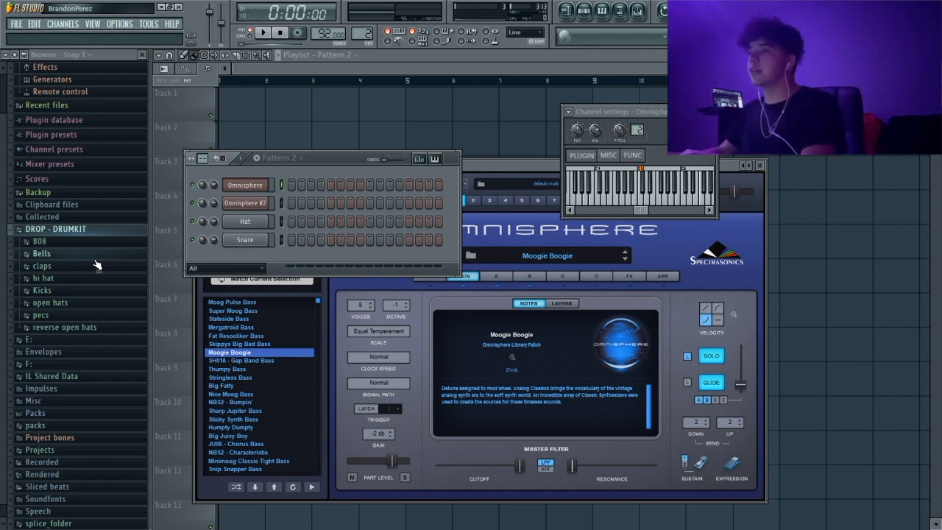
- Bring up the Omnisphere channel's piano roll to start the melody
click(262, 31)
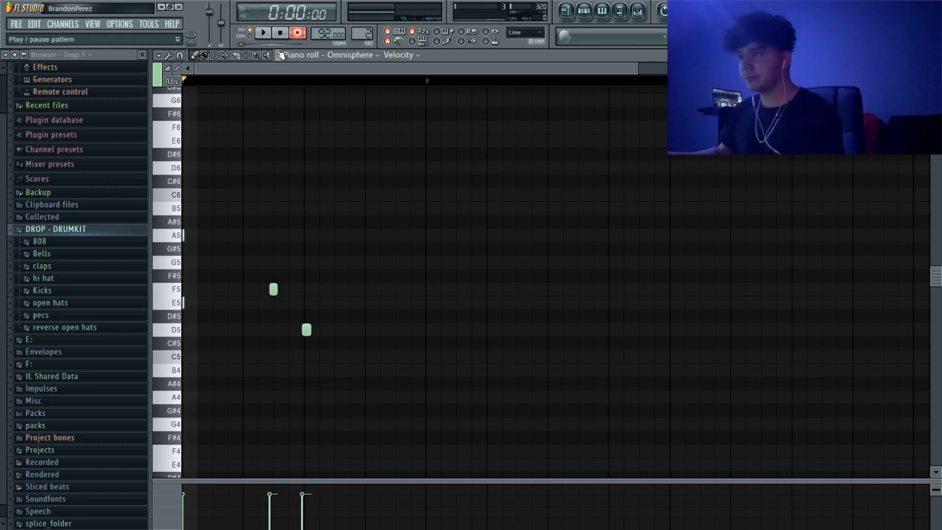
- Draw the chord notes on A5, F5, E5 and D5 and repeat them across four bars
click(263, 32)
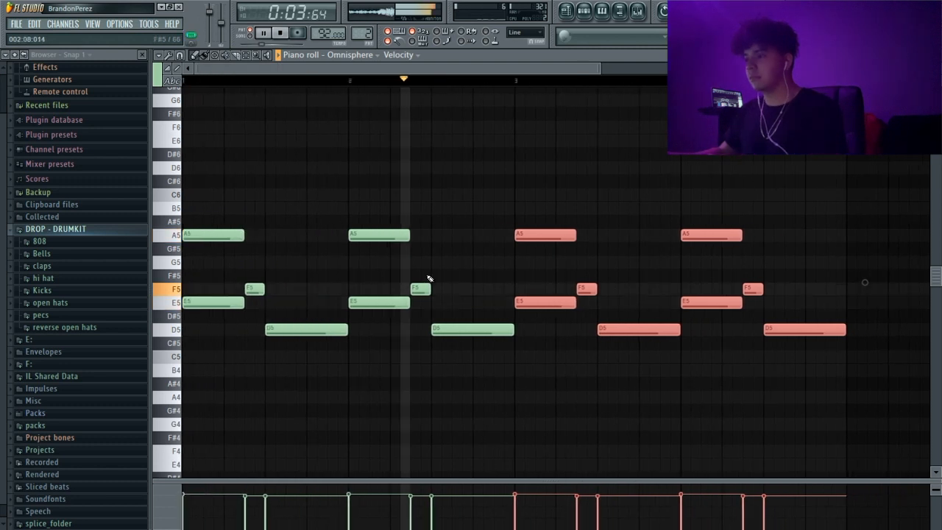
click(281, 32)
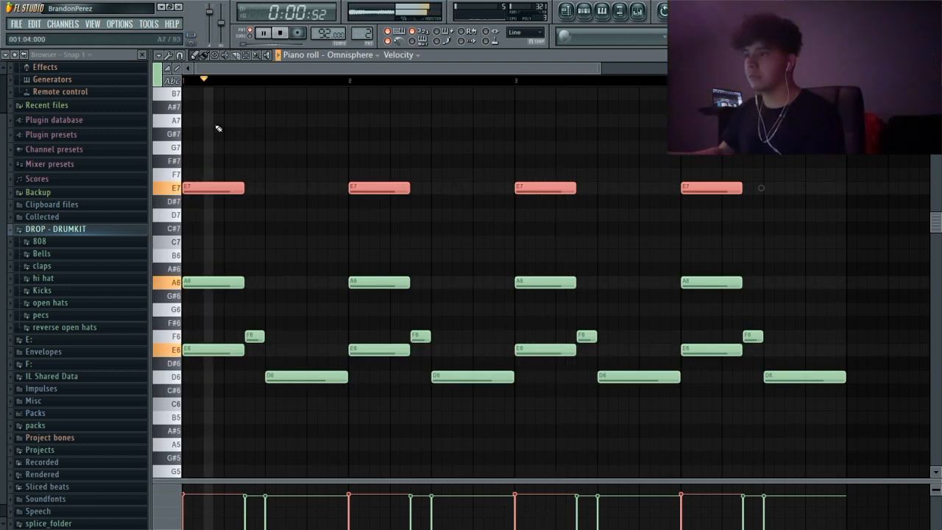
click(265, 214)
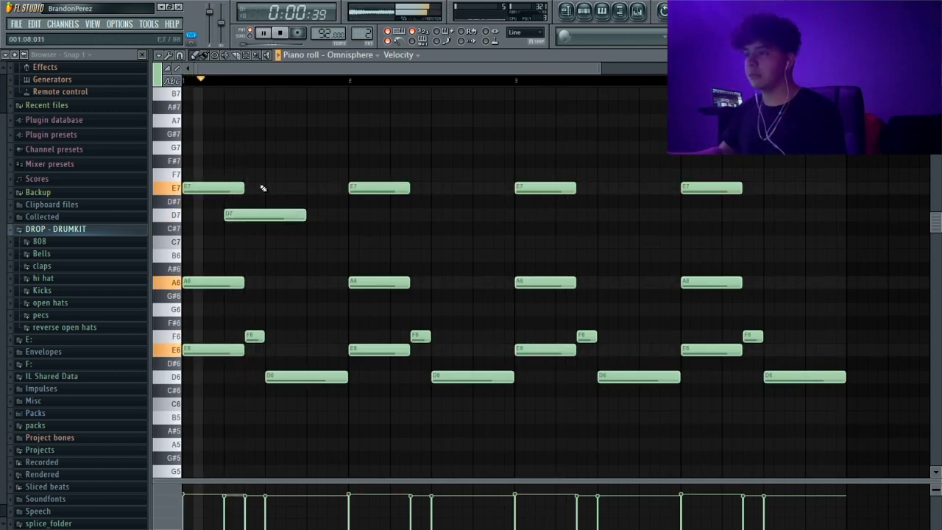
- Add the upper melody on F6, E6 and D6 and drag it down an octave into place
click(306, 174)
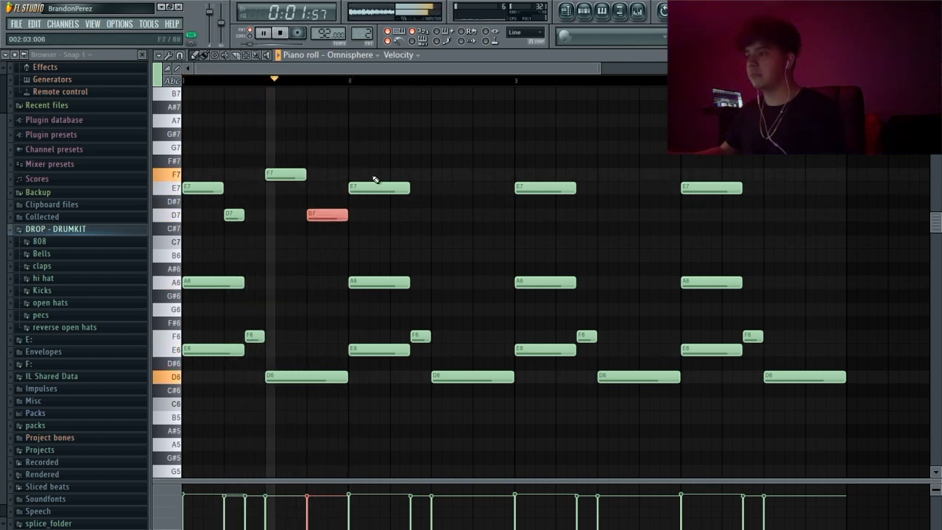
drag(184, 132, 474, 235)
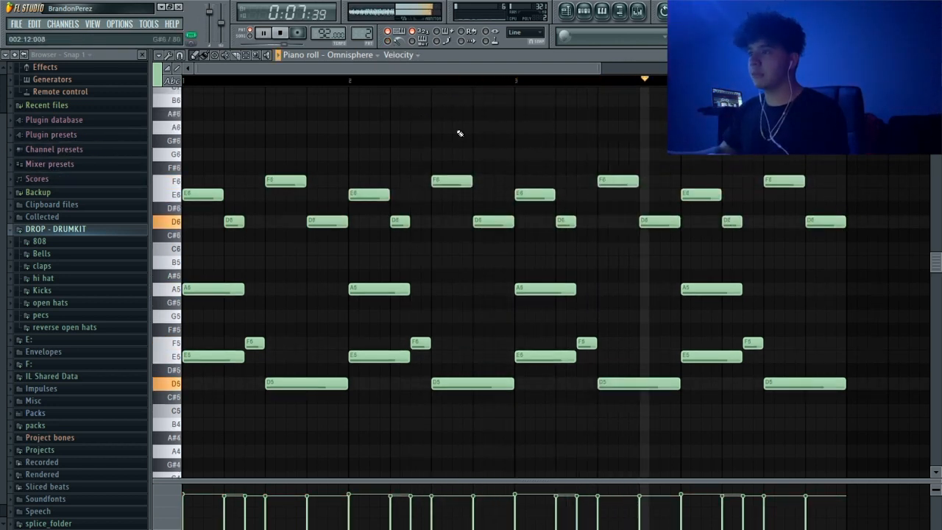
- Switch the piano roll to the empty Omnisphere #2 channel, leaving the chords as ghost notes
click(264, 126)
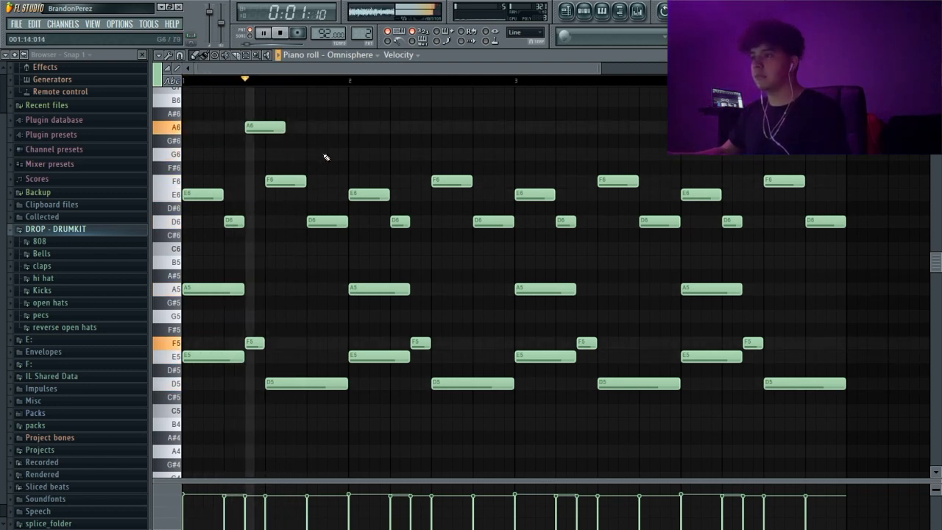
click(346, 154)
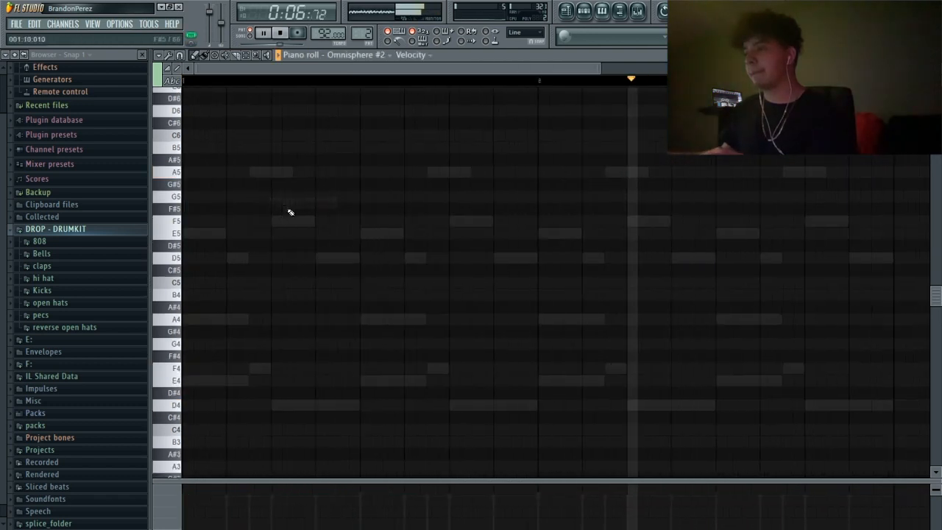
- Place the first short bass notes around E4 in Omnisphere #2
click(187, 381)
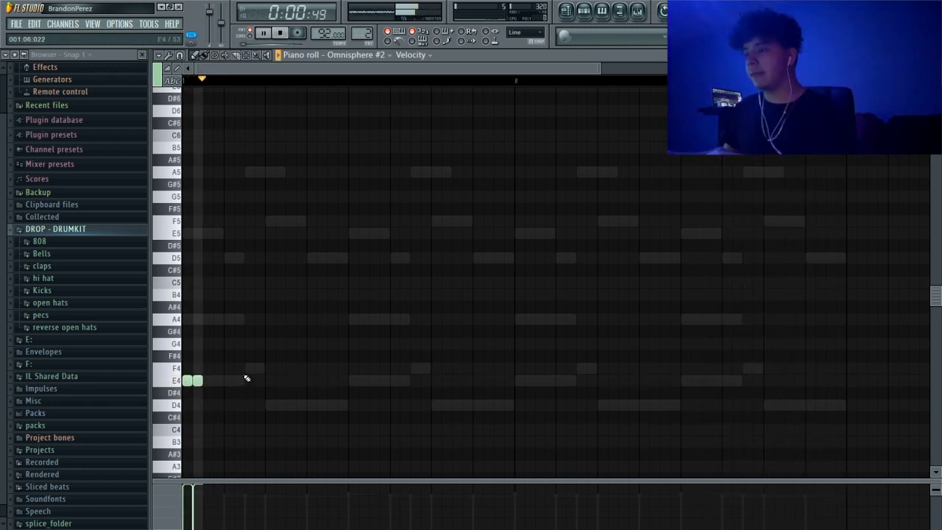
click(290, 405)
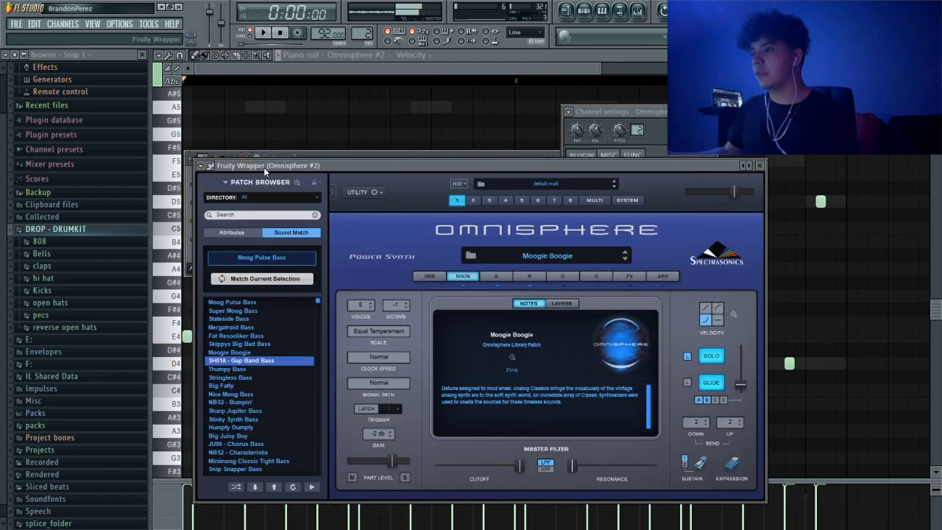
- Close the Omnisphere #2 plugin and finish the bass riff, chords now spanning D4 to A5
click(242, 360)
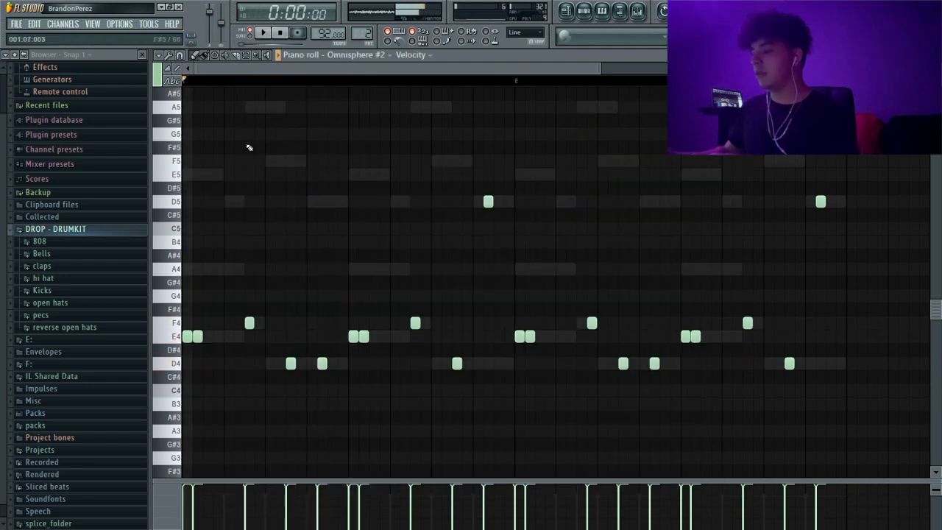
click(262, 31)
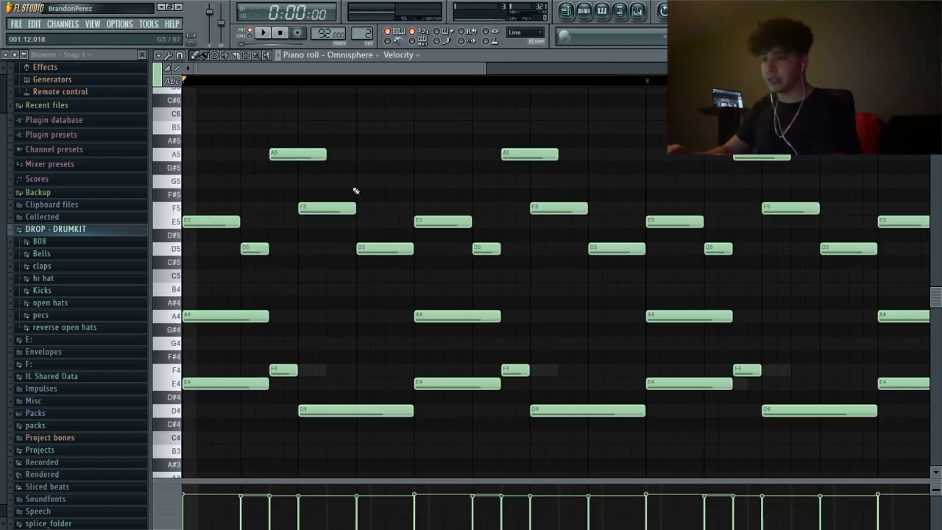
- Transpose the Omnisphere chords and then the Omnisphere #2 bass up to F#, G# and C#
click(263, 31)
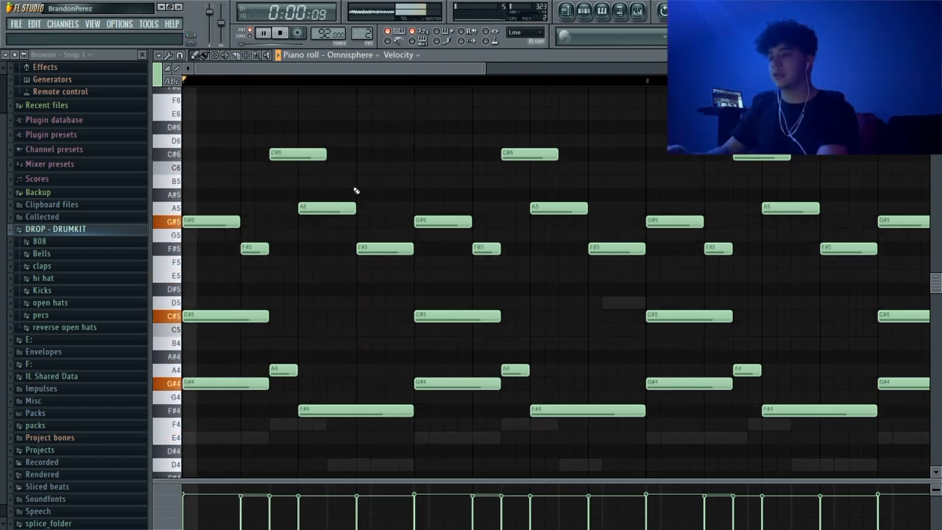
click(280, 31)
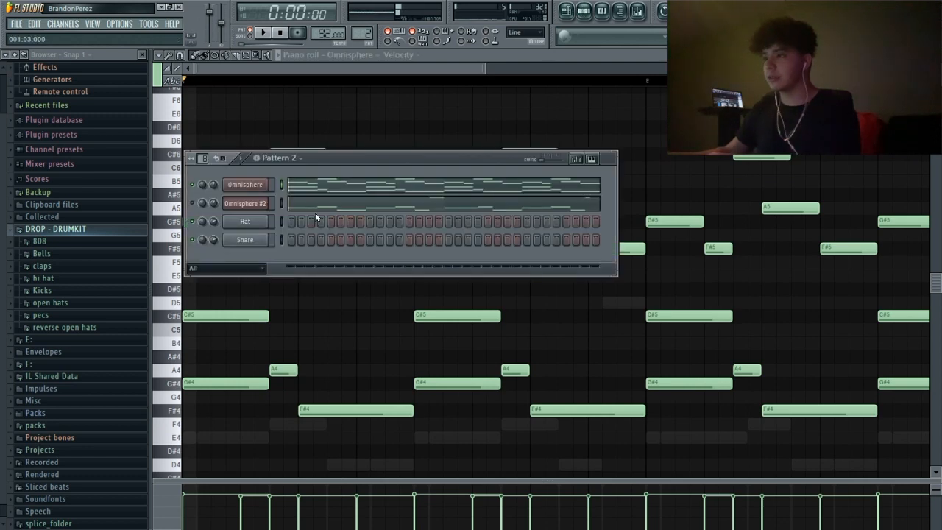
click(245, 203)
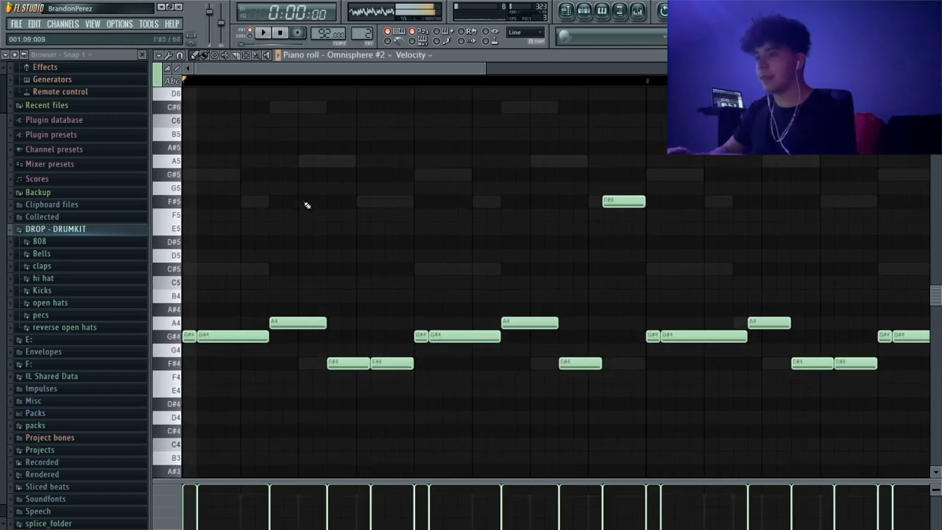
click(262, 32)
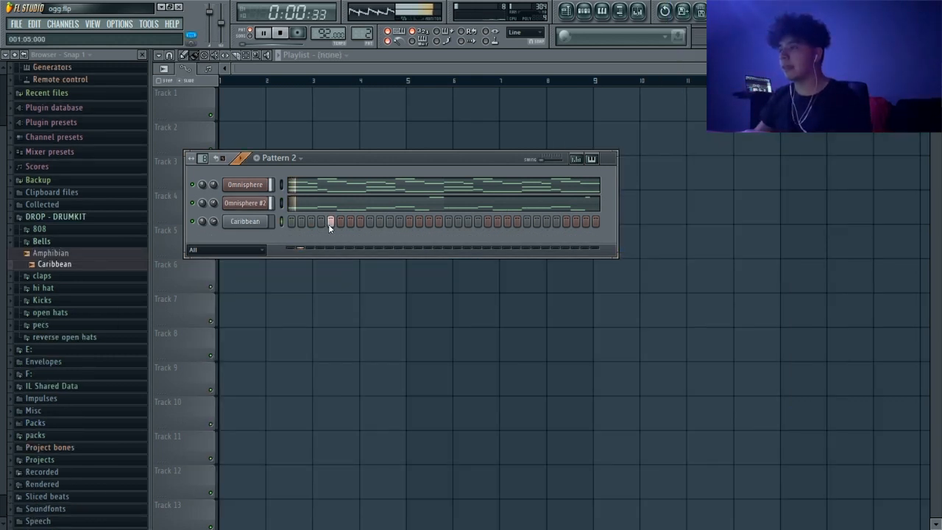
- Send the Caribbean channel to the piano roll and stretch its C5 hit into one long sustained note
click(331, 222)
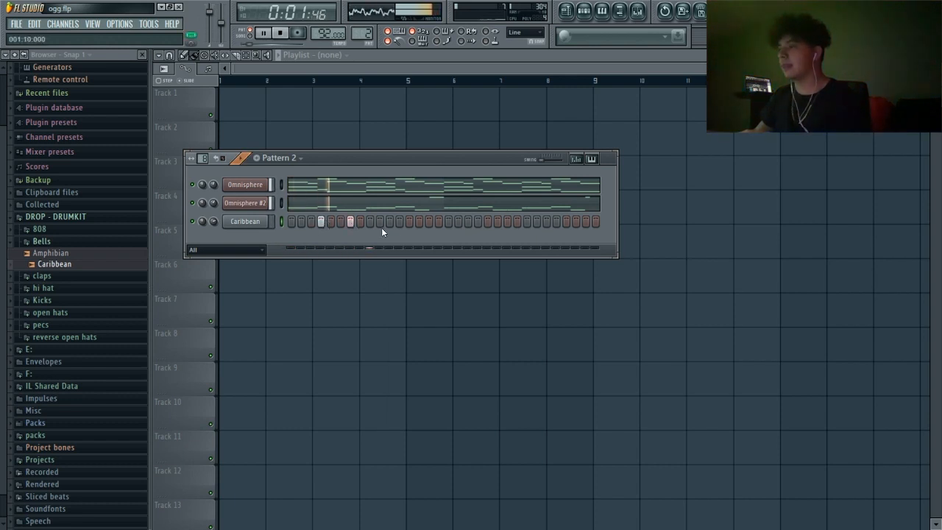
right_click(245, 221)
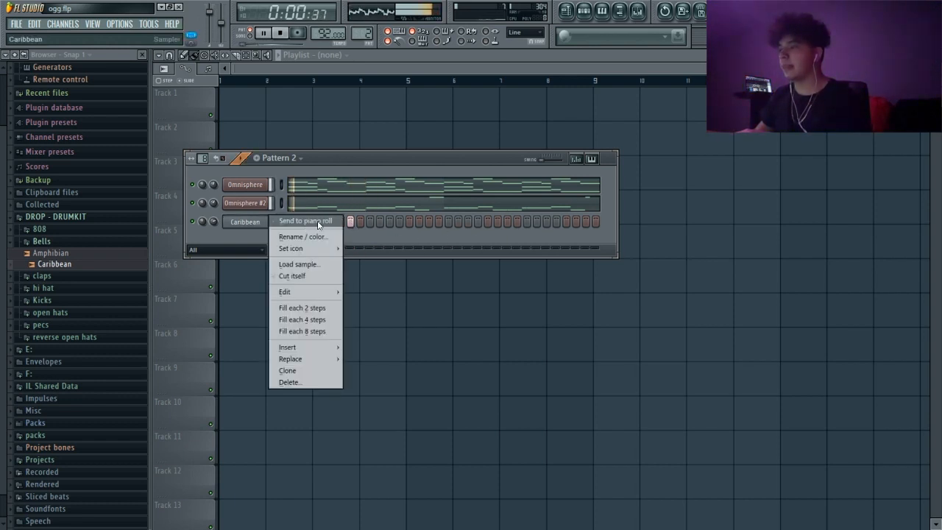
click(304, 221)
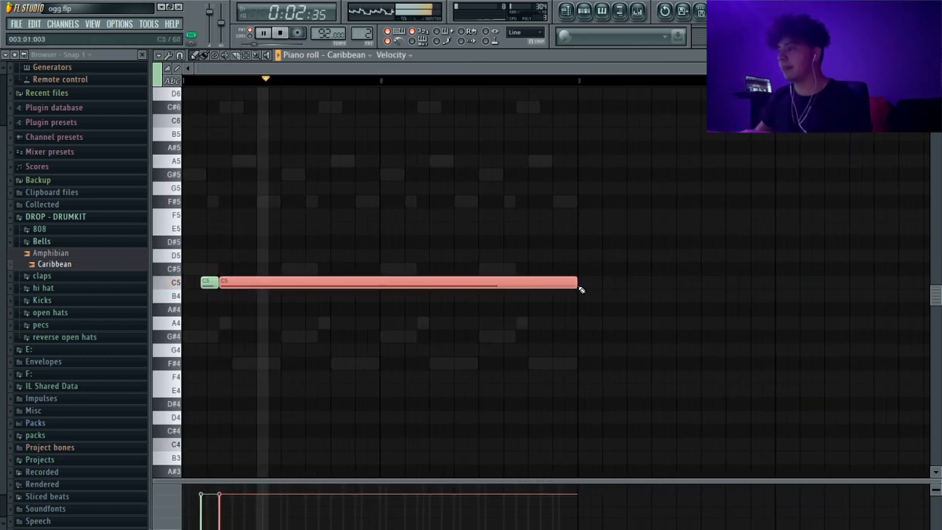
drag(577, 282, 398, 282)
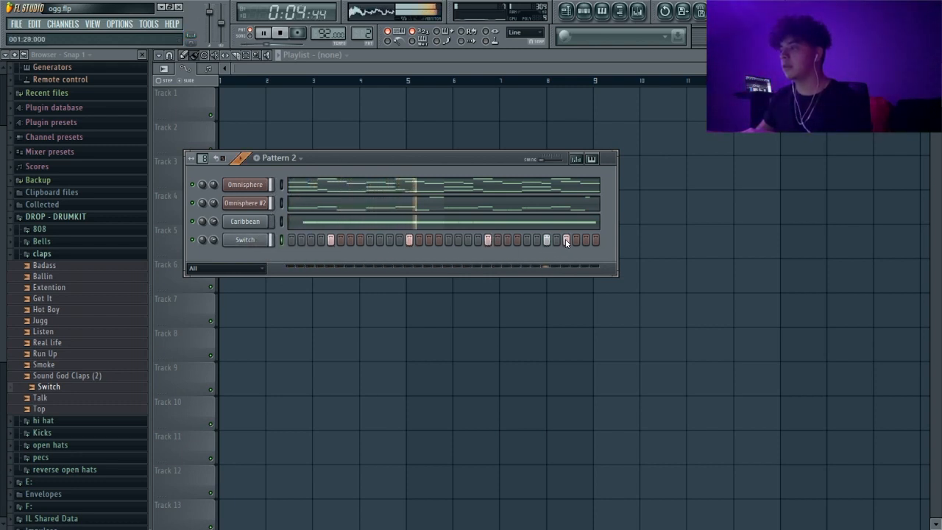
- Set up the new Switch clap channel's note pattern in Pattern 2
right_click(244, 240)
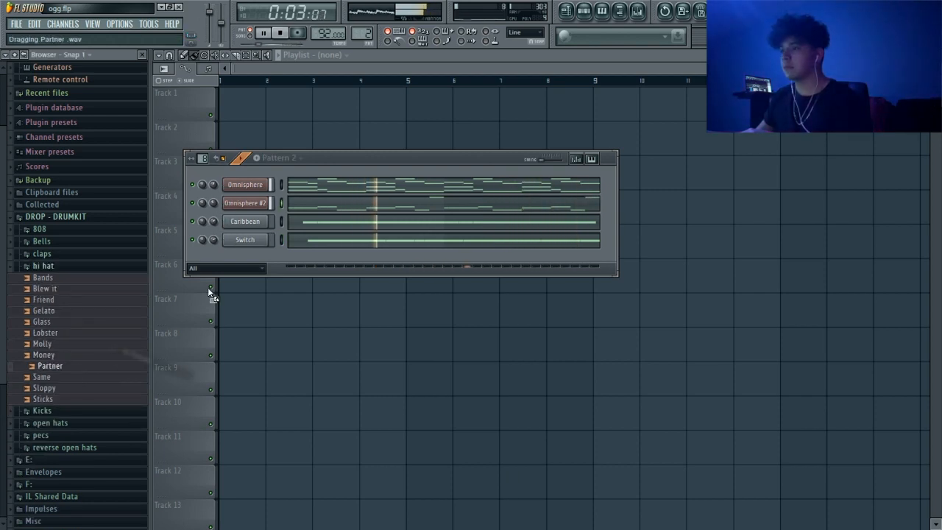
- Fill the new Partner hi-hat channel with hats every two steps
right_click(245, 258)
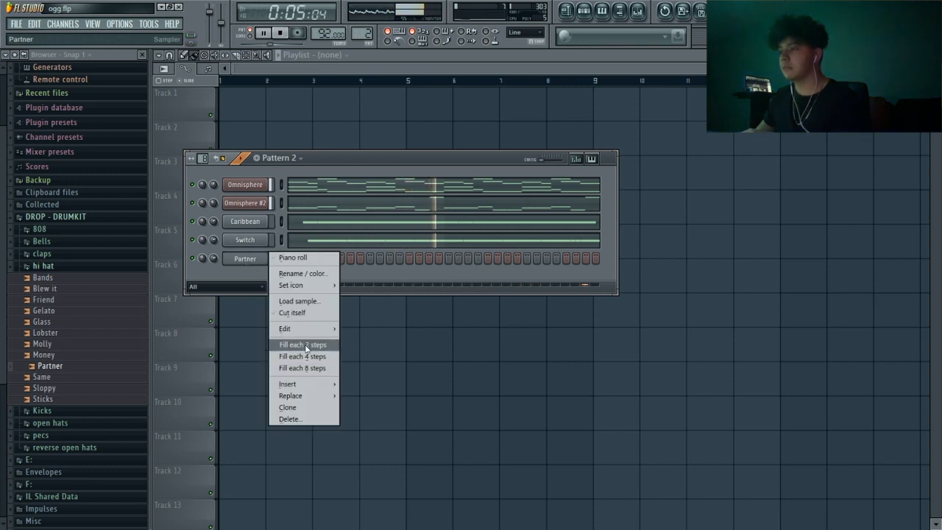
click(302, 344)
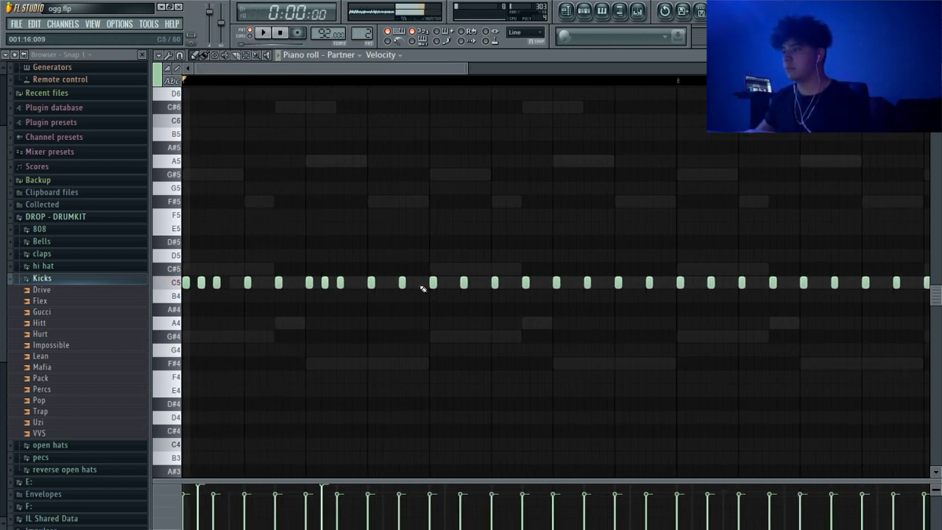
- Add extra hi-hat notes and move a pair into a quick roll
click(263, 32)
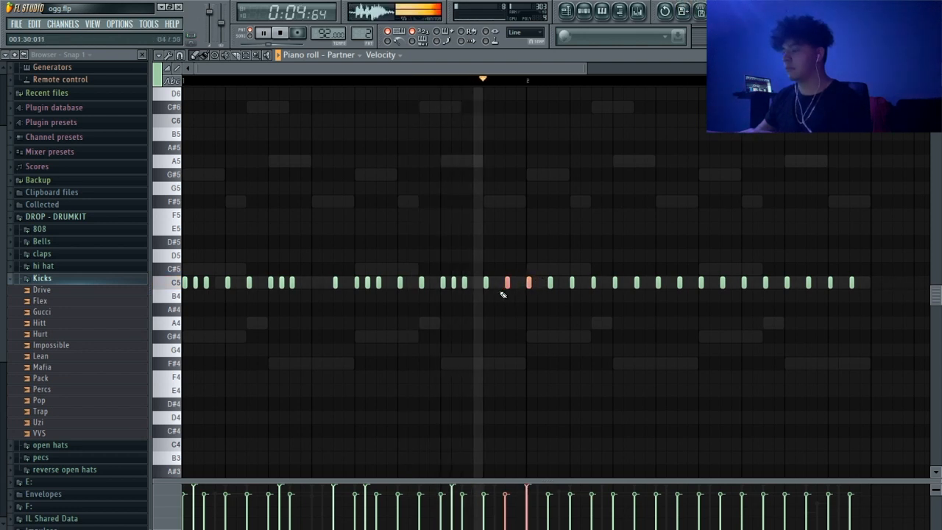
drag(504, 294, 890, 327)
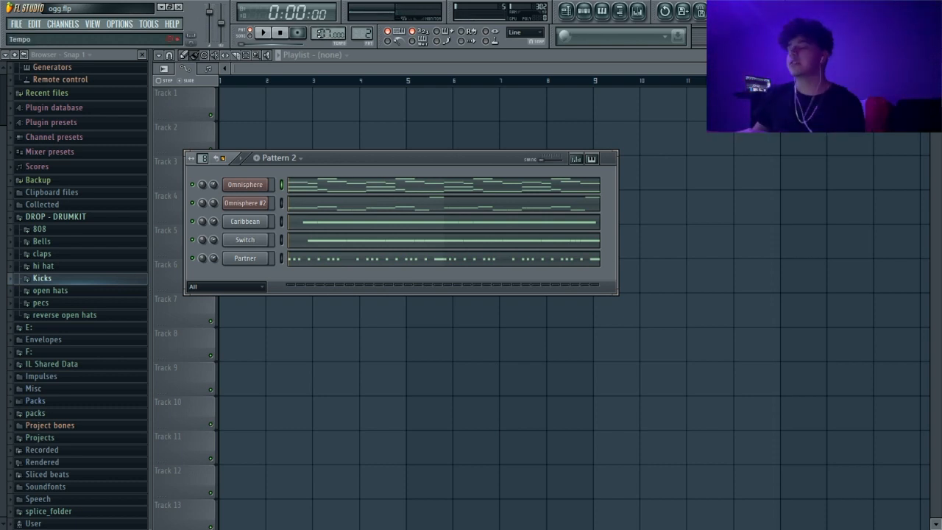
- Add the Hurt sample from the Kicks folder and draw its long and short C5 kick notes
click(263, 32)
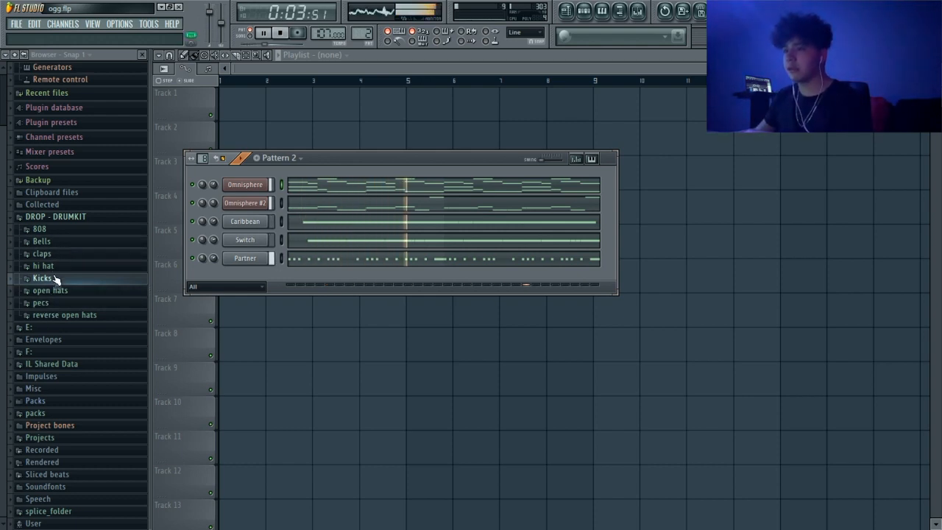
click(42, 277)
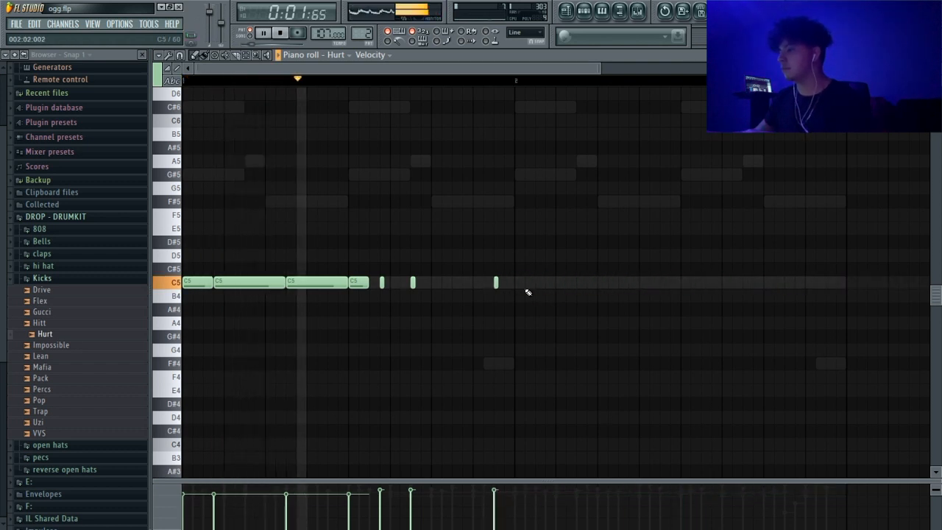
click(499, 282)
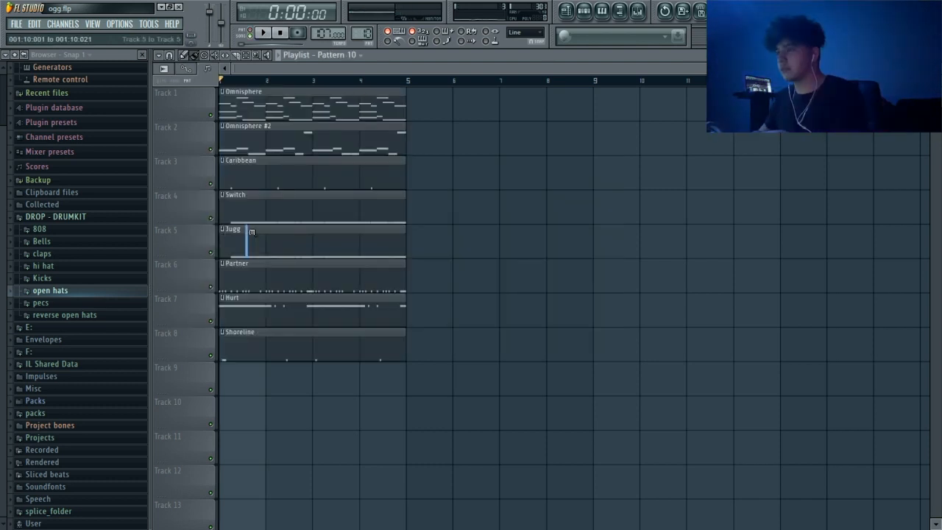
- Split the pattern by channel and reposition the Caribbean clip lower in the arrangement
click(262, 32)
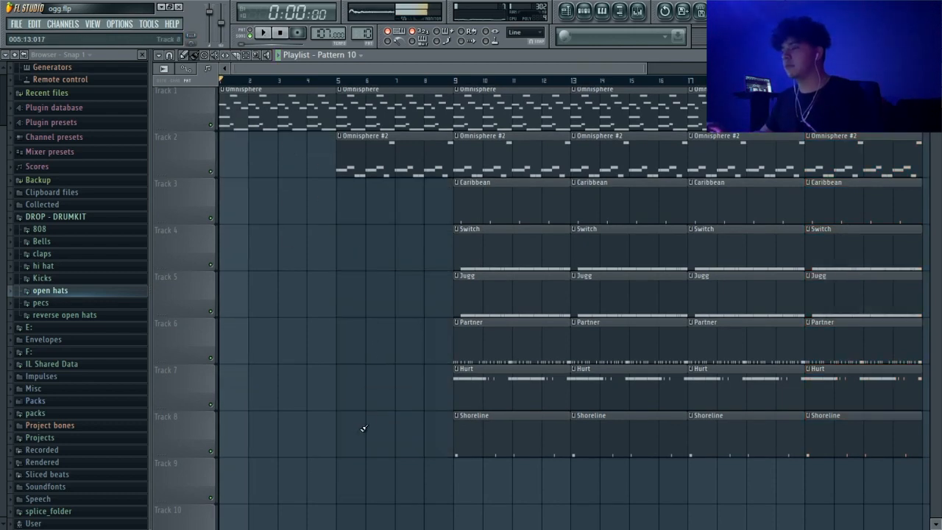
click(263, 32)
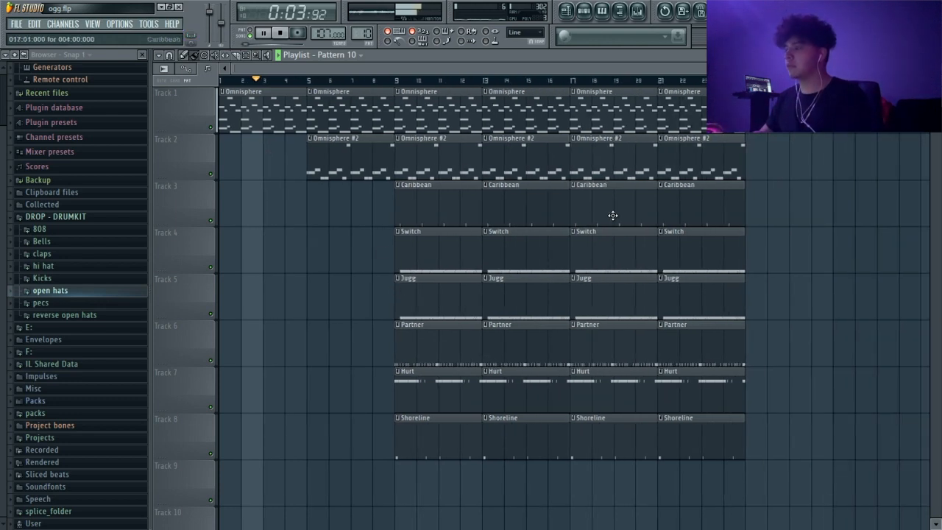
drag(618, 228, 619, 508)
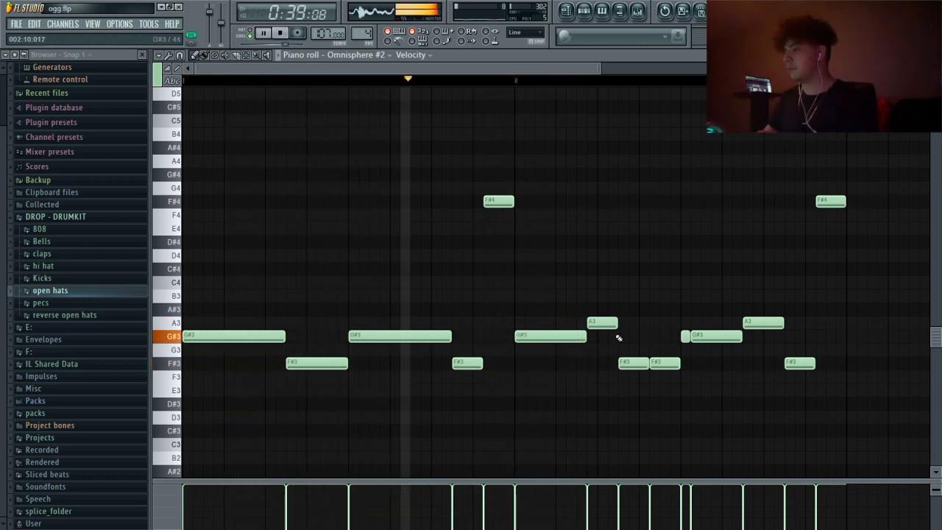
- Delete a bass note from Omnisphere #2 to reshape the line into G#3, F#3, A3 and F#4
right_click(602, 322)
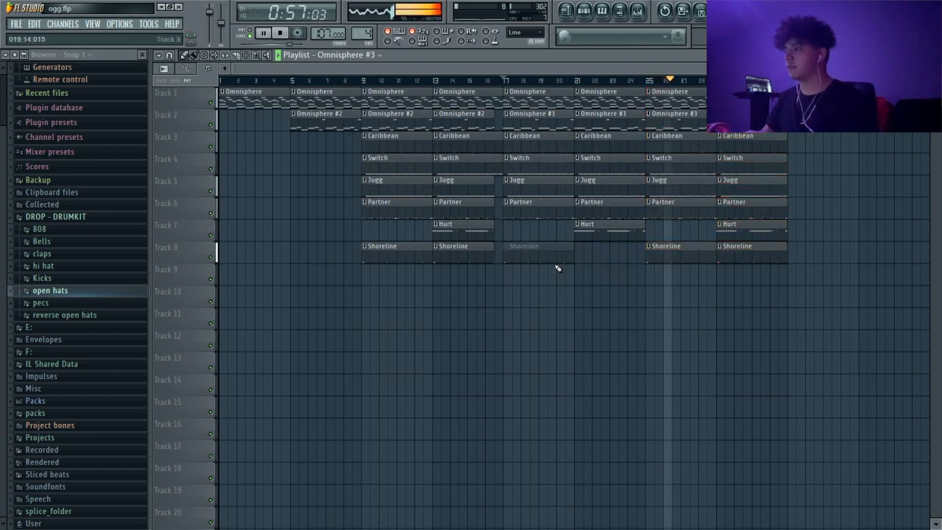
- Box-select the playlist clips from bar 13 onward for rearranging
drag(434, 129, 766, 283)
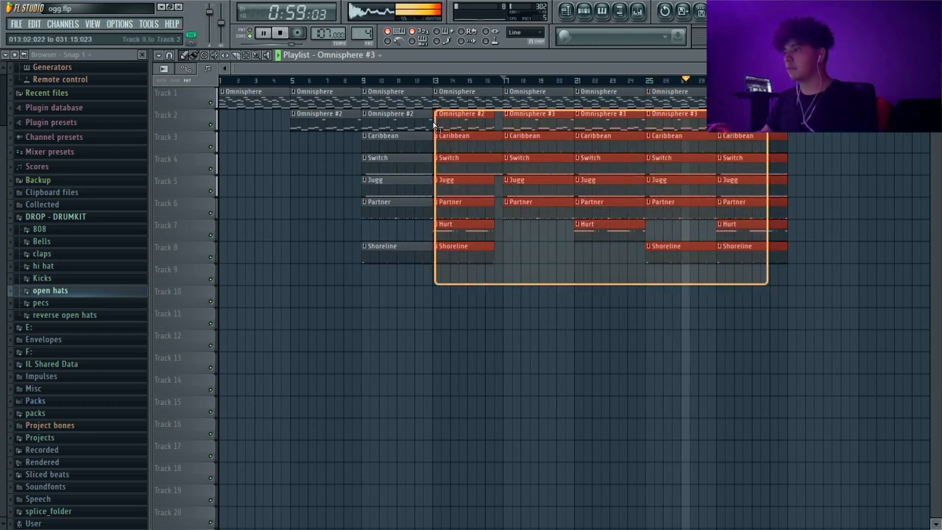